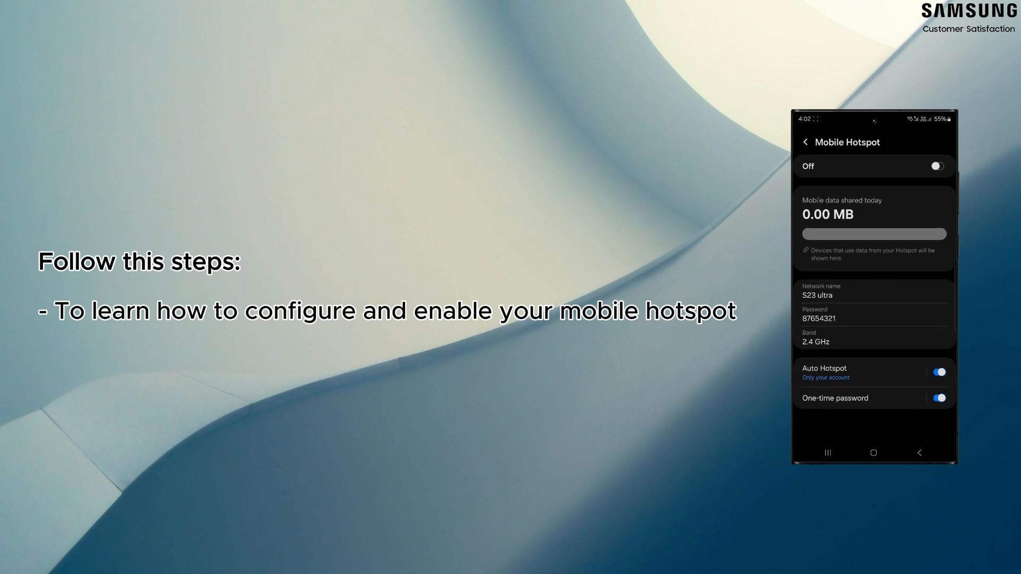
Switch the Mobile Hotspot toggle to On
{"action": "left_click", "coordinate": [937, 166]}
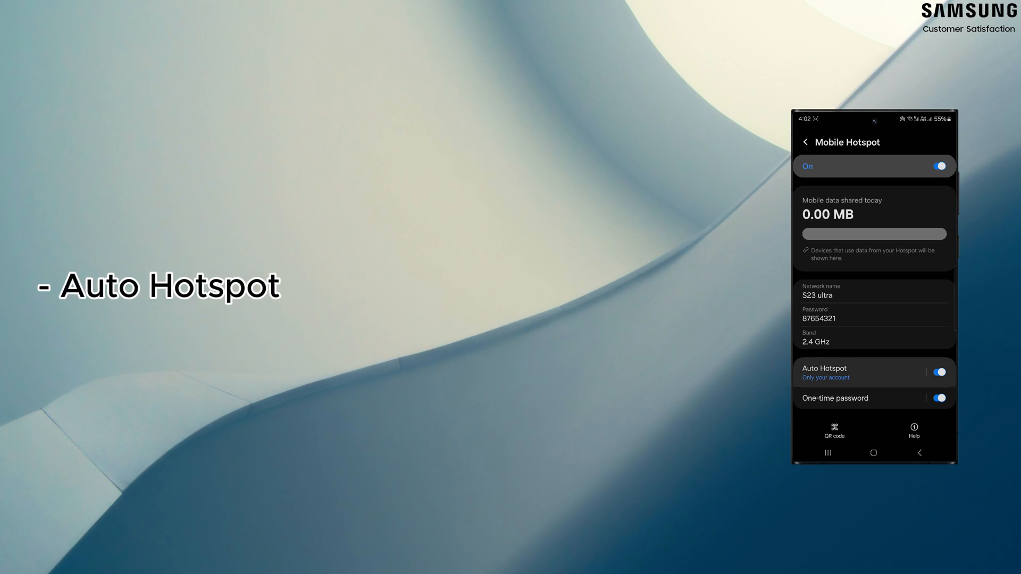
Open Auto Hotspot's 'Select people to share with' and accept importing contacts
{"action": "left_click", "coordinate": [825, 372]}
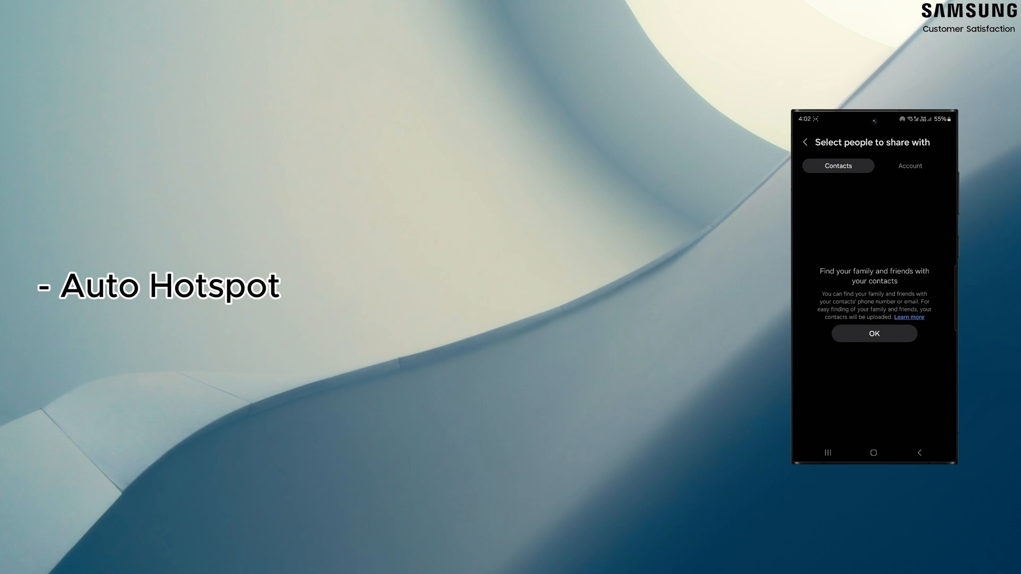
{"action": "left_click", "coordinate": [873, 334]}
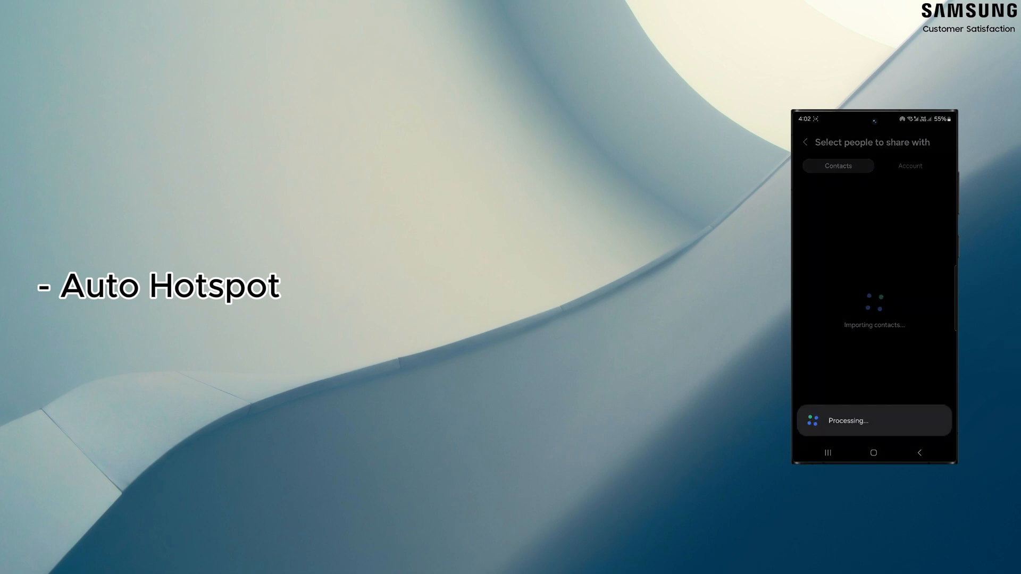